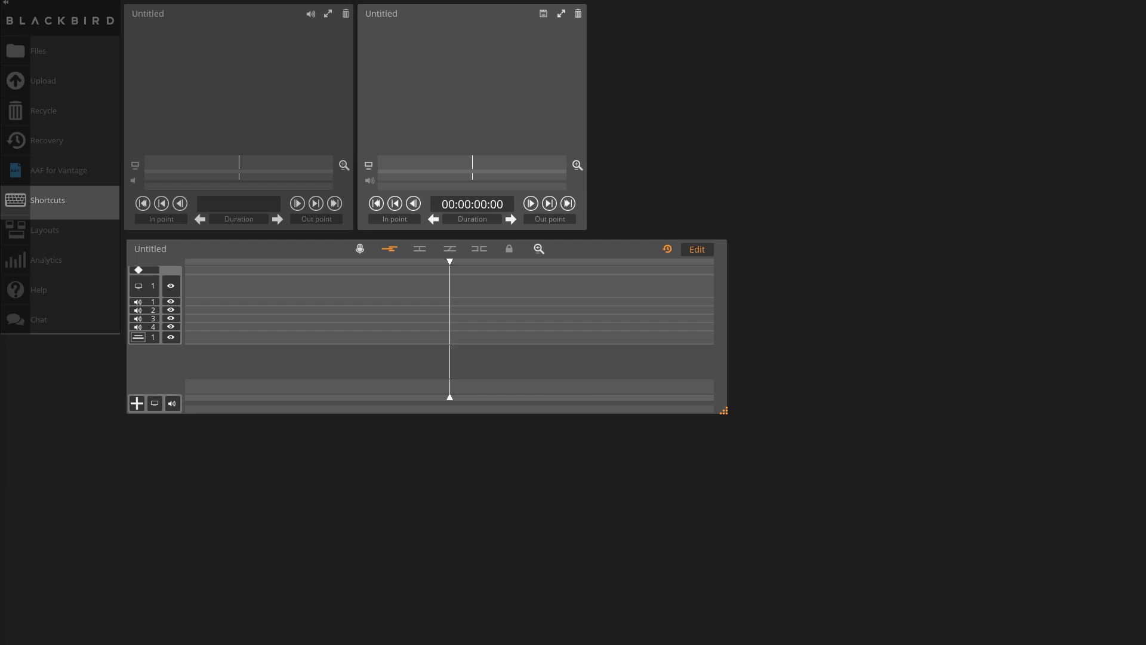
- Show the Keyboard Shortcuts list with the Default set loaded
{"action": "left_click", "coordinate": [48, 199]}
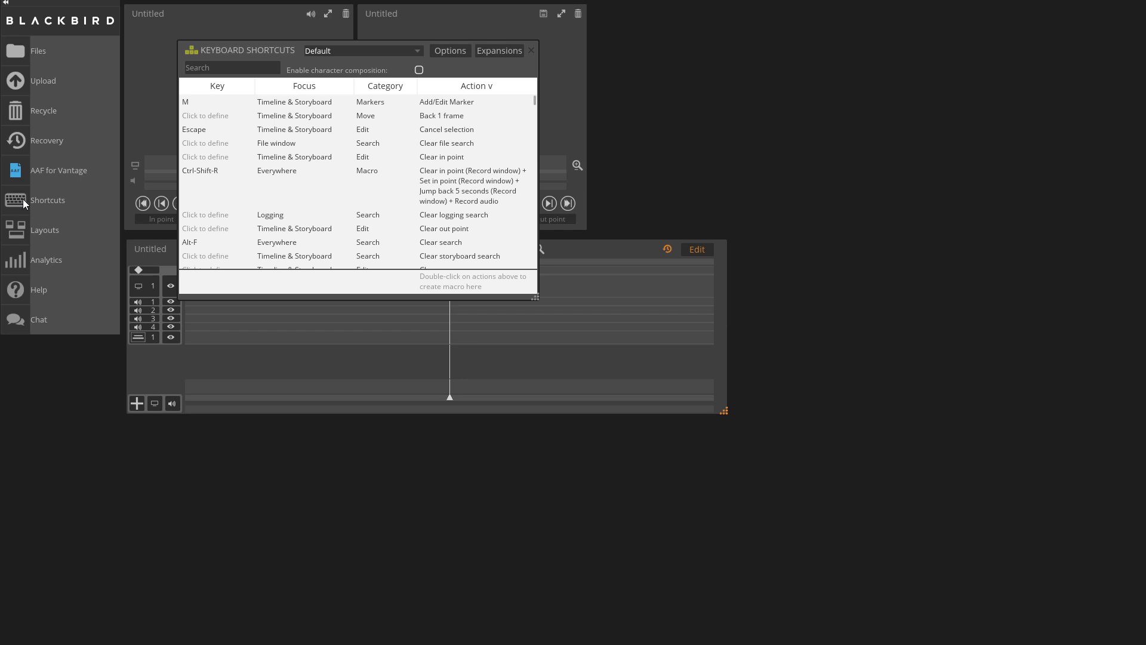
{"action": "left_click", "coordinate": [499, 51]}
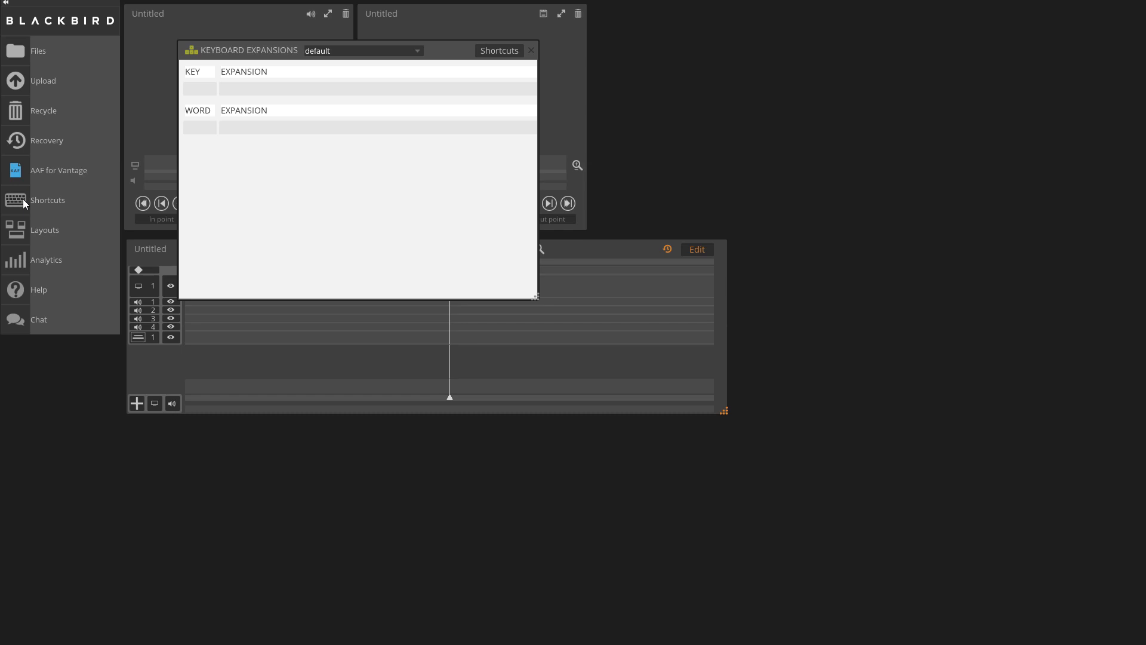
{"action": "mouse_move", "coordinate": [504, 55]}
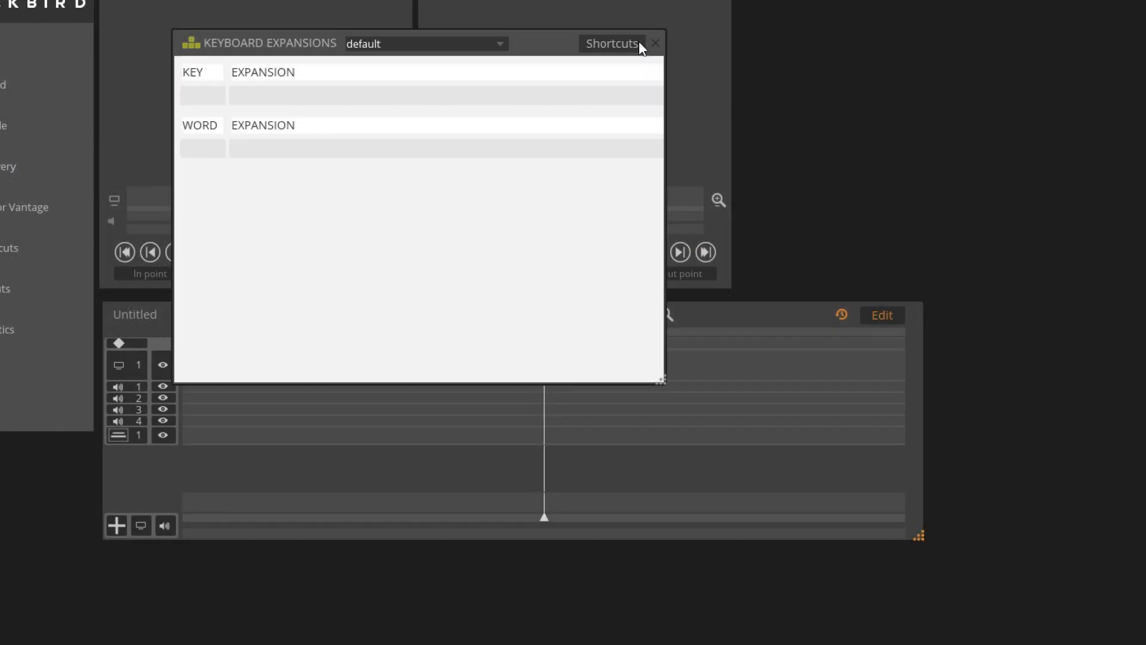
{"action": "left_click", "coordinate": [612, 45]}
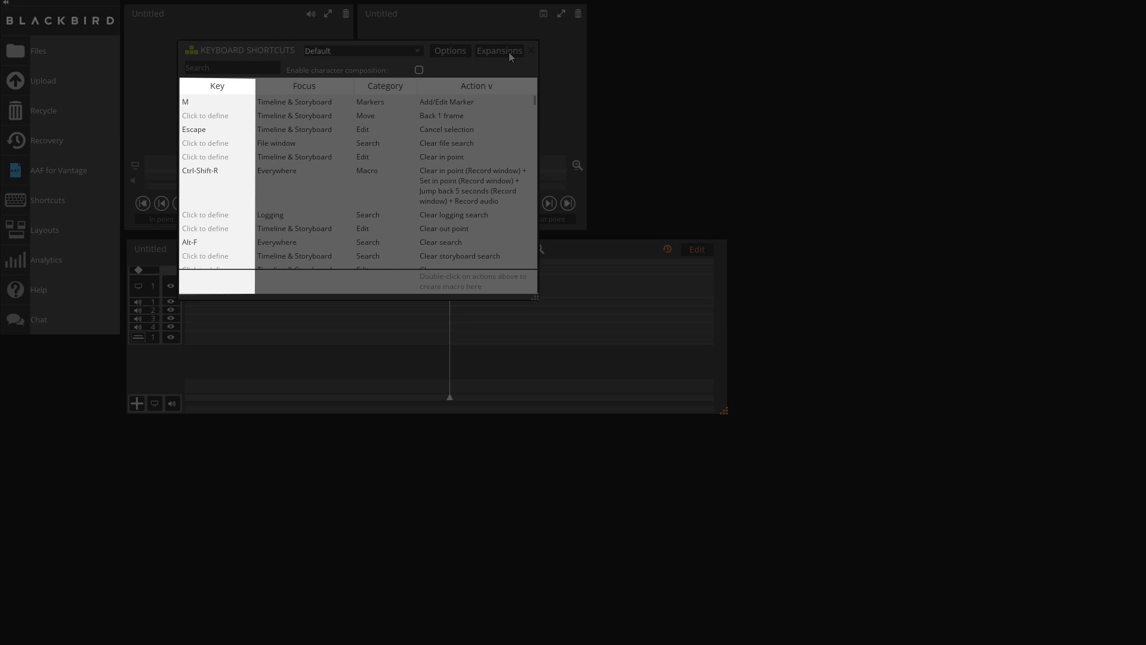
{"action": "left_click", "coordinate": [303, 86]}
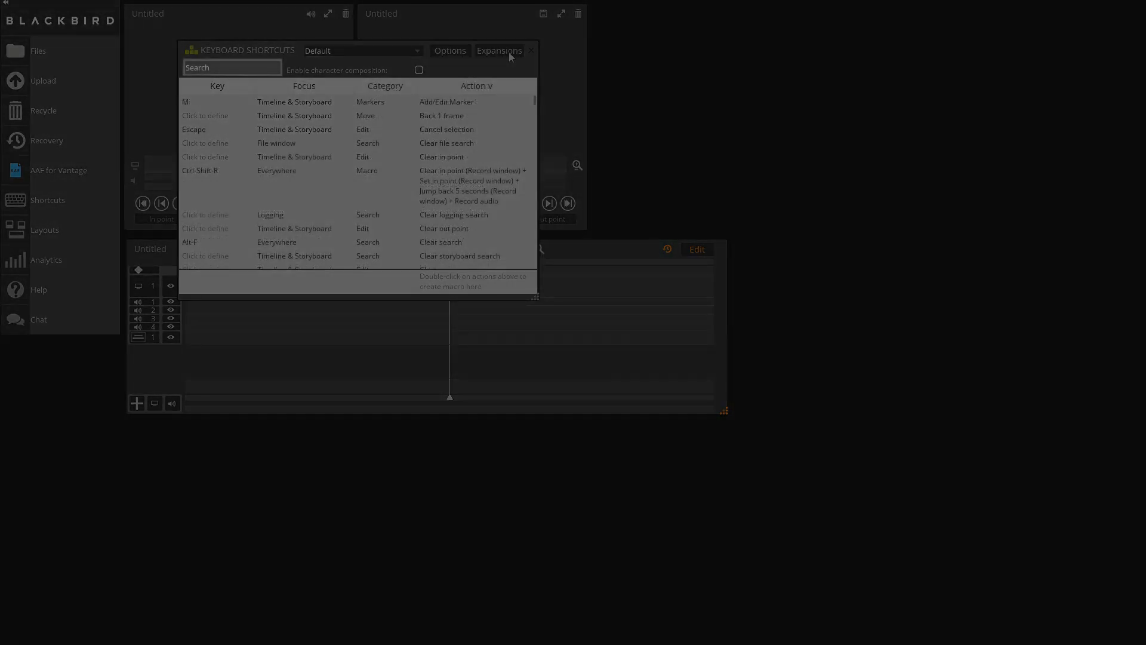
{"action": "type", "text": "match"}
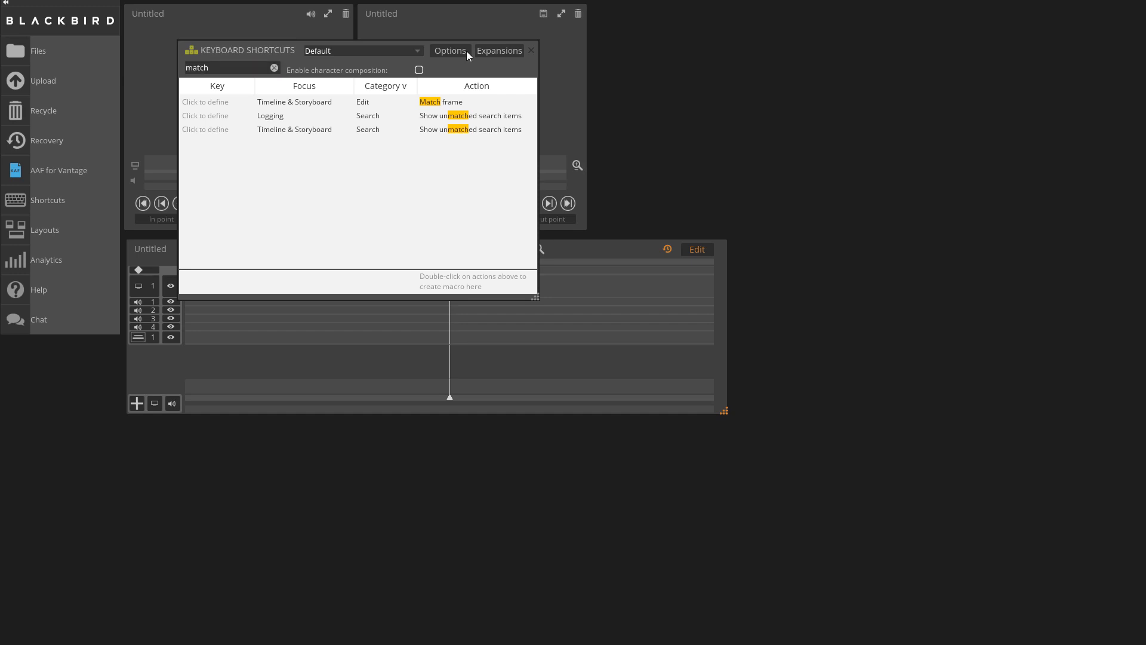
{"action": "left_click", "coordinate": [450, 50]}
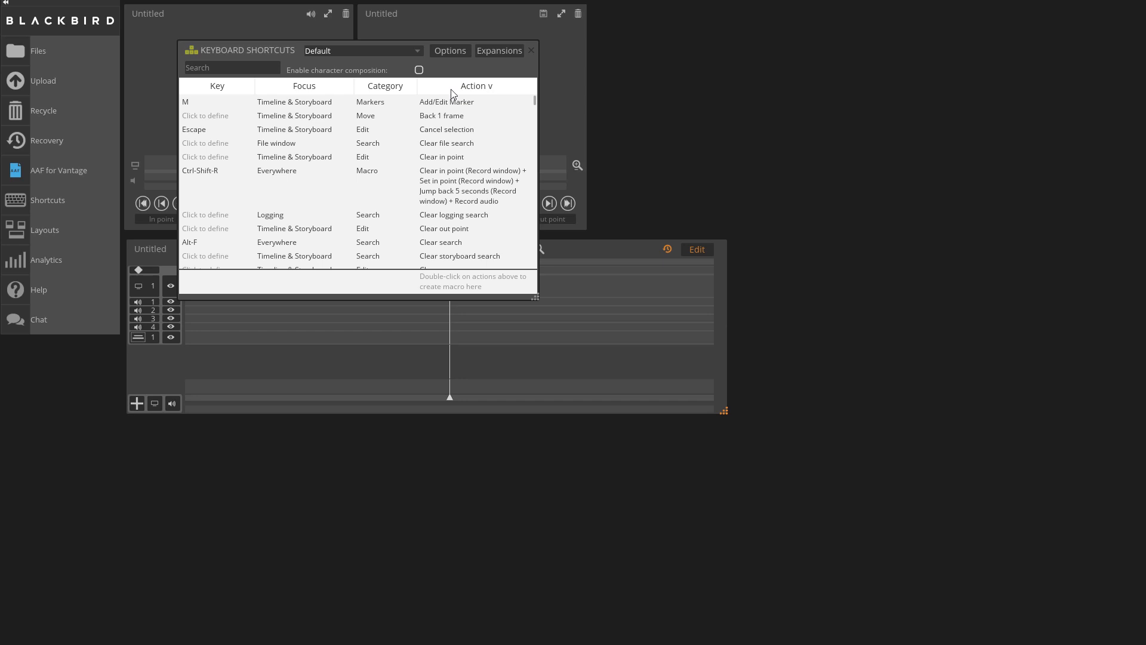
- Find Match frame via search and assign it the Shift-M shortcut
{"action": "type", "text": "match"}
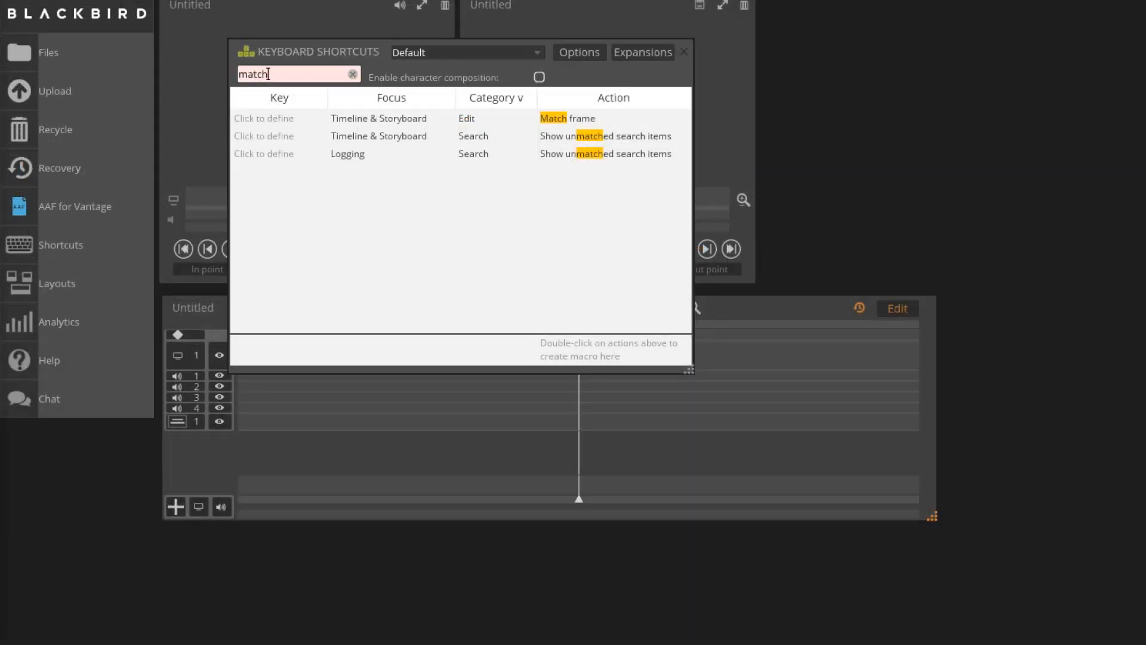
{"action": "left_click", "coordinate": [264, 119]}
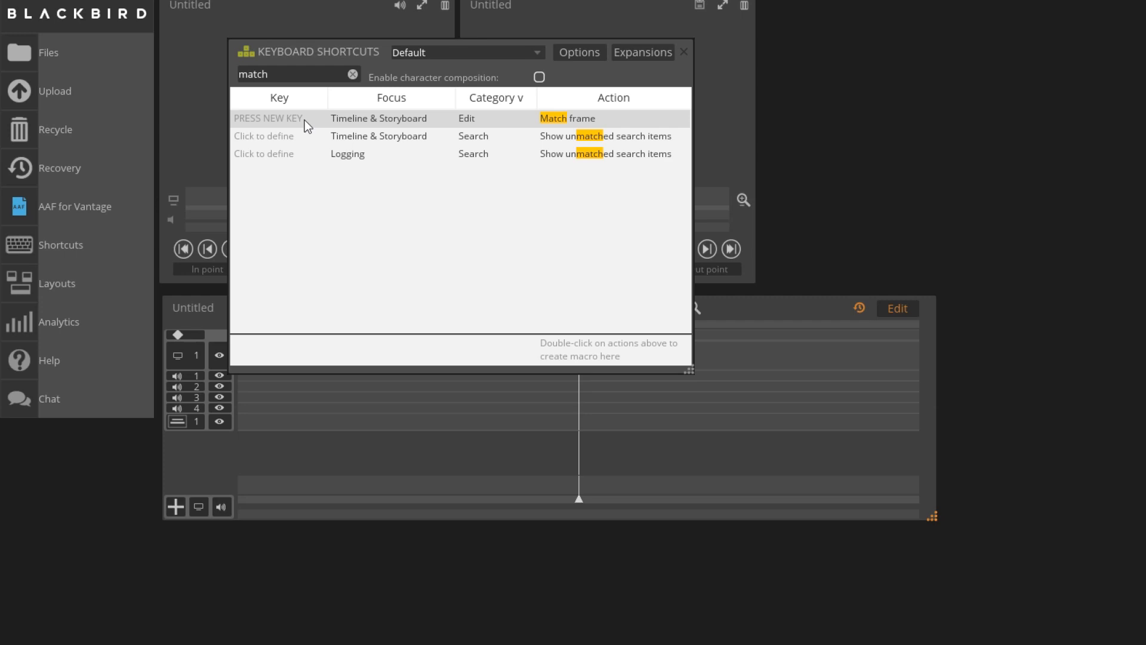
{"action": "key", "text": "f"}
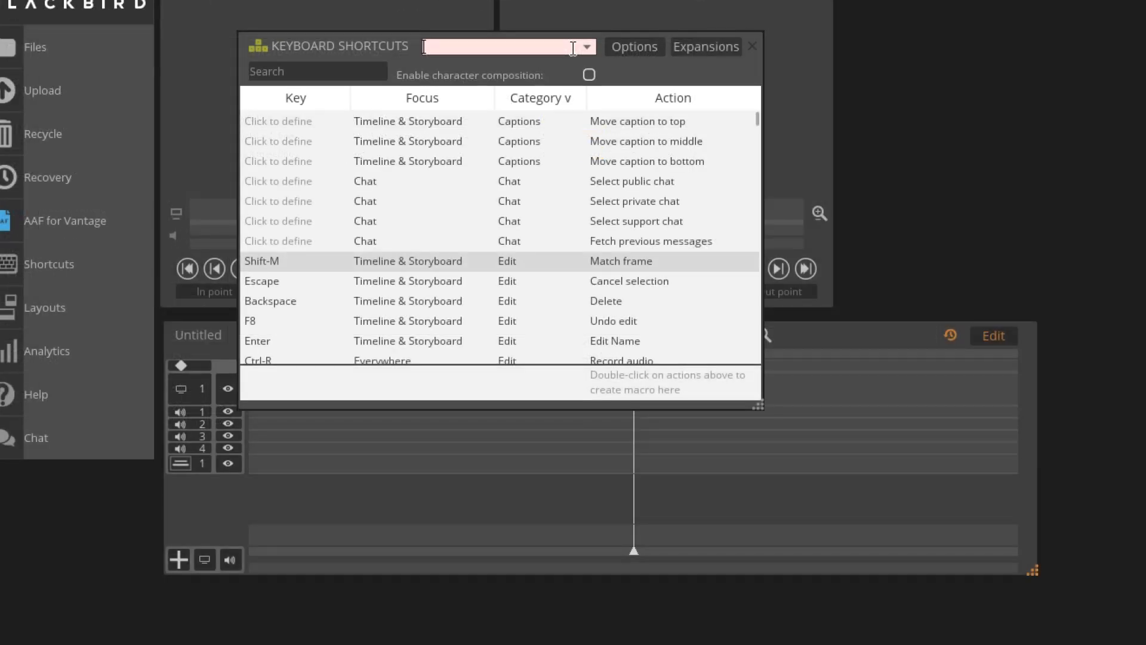
- Name the custom keyboard set 'Jeff's ne...' and dismiss the shortcuts window
{"action": "type", "text": "Jeff's new Keyboard"}
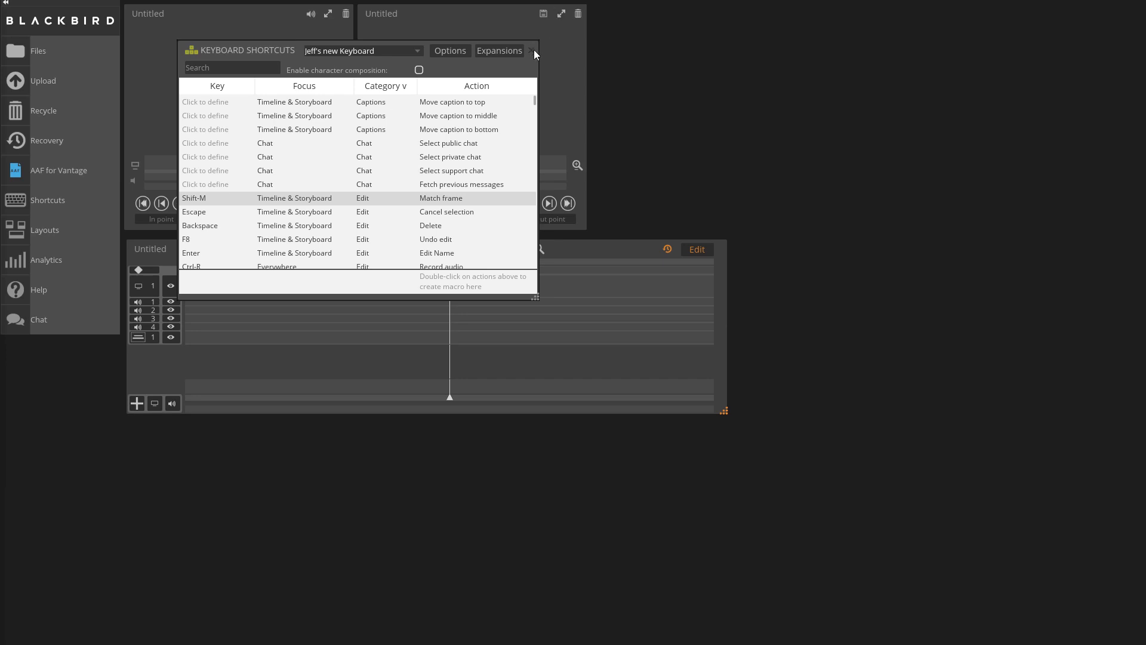
{"action": "left_click", "coordinate": [535, 51]}
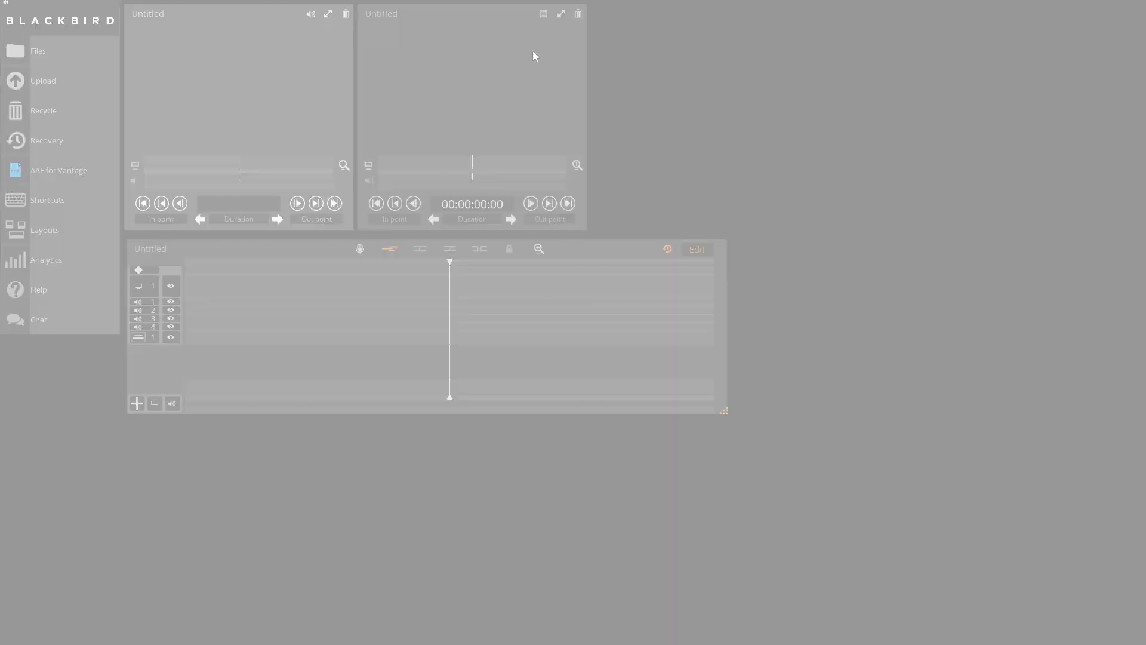